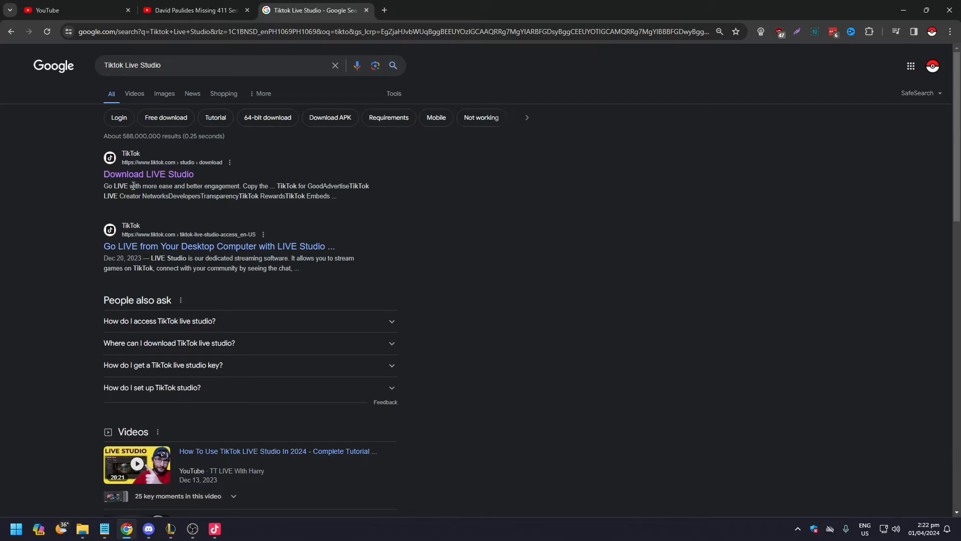
{"action": "mouse_move", "coordinate": [148, 174]}
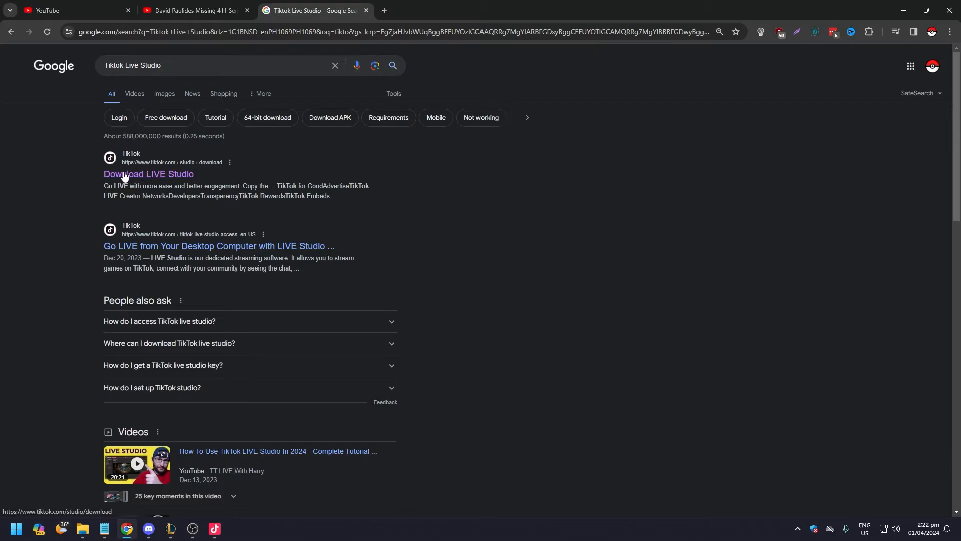
Reach the LIVE Studio download page and browse its widget customization features
{"action": "left_click", "coordinate": [148, 174]}
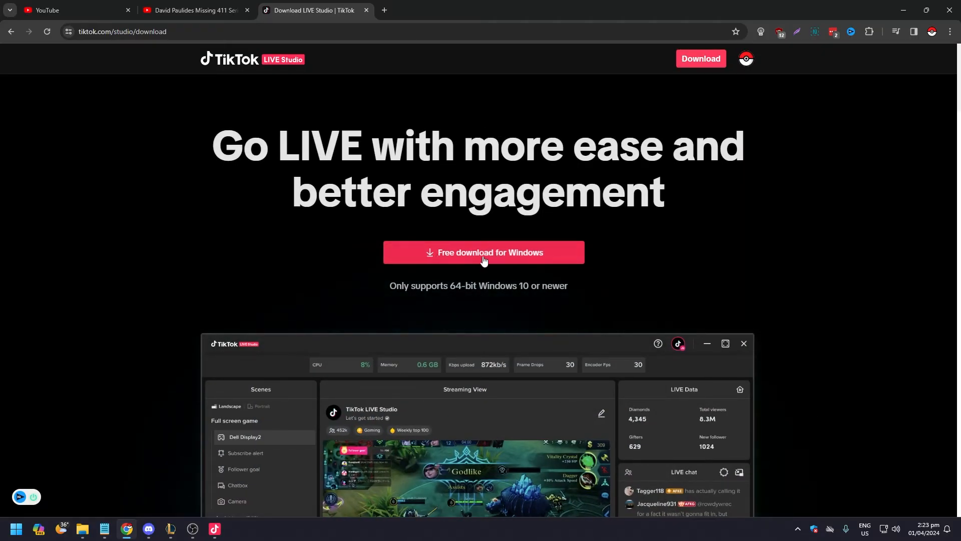
{"action": "mouse_move", "coordinate": [483, 296]}
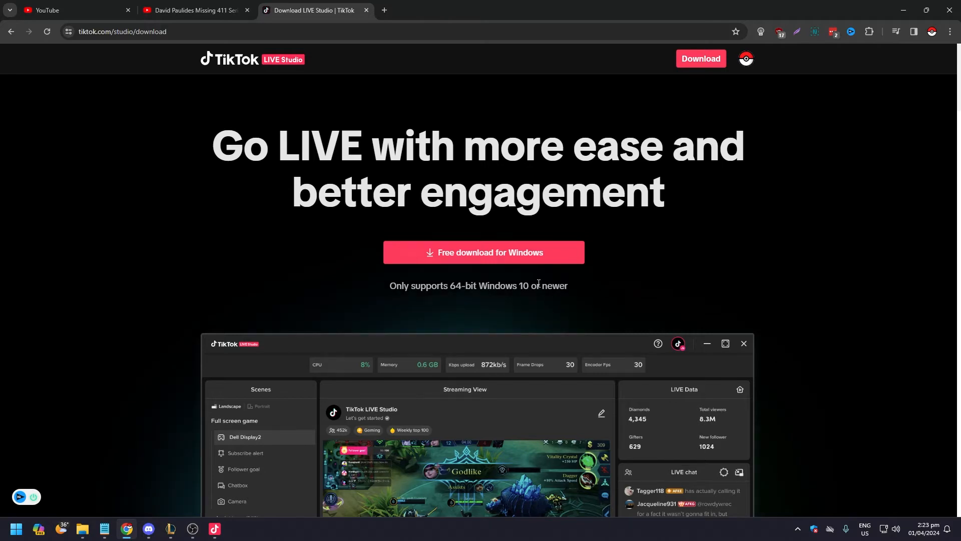
{"action": "scroll", "scroll_direction": "down", "scroll_amount": 3}
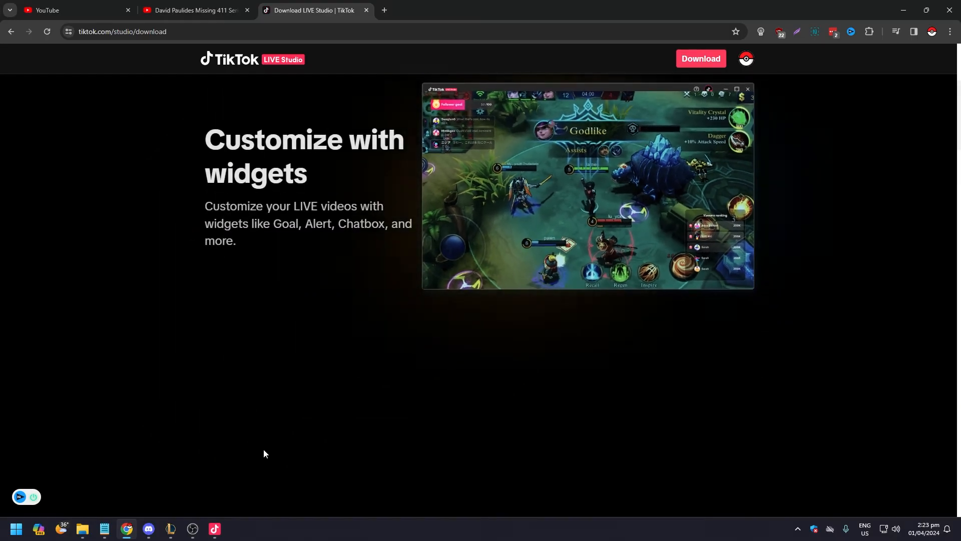
{"action": "mouse_move", "coordinate": [214, 473]}
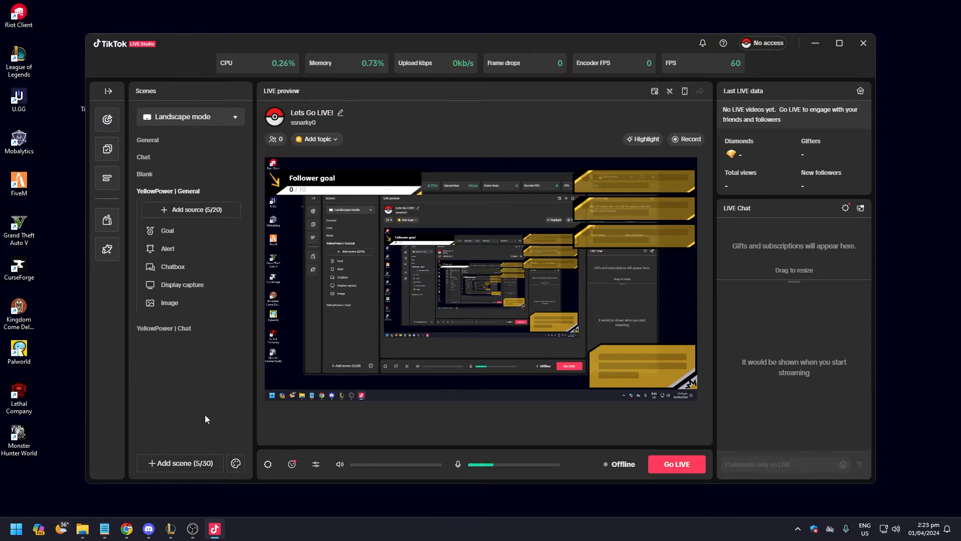
Review Stream Quality, then Record, then Hotkeys in the Stream setting dialog
{"action": "left_click", "coordinate": [236, 462]}
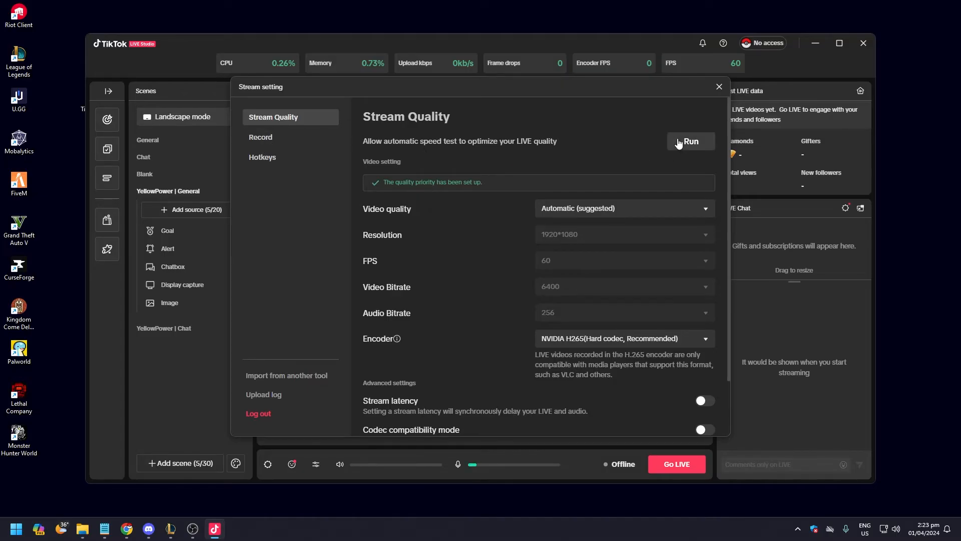
{"action": "mouse_move", "coordinate": [364, 178]}
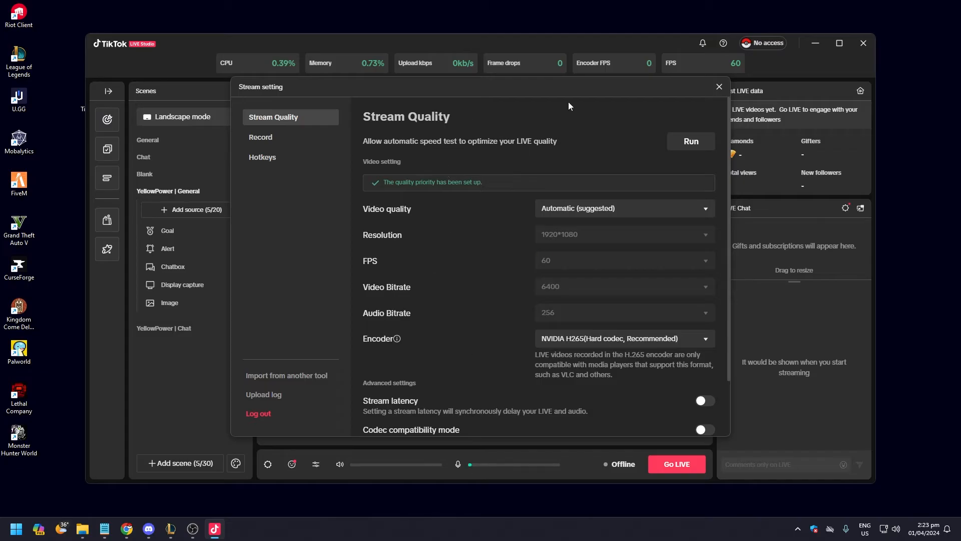
{"action": "mouse_move", "coordinate": [460, 206]}
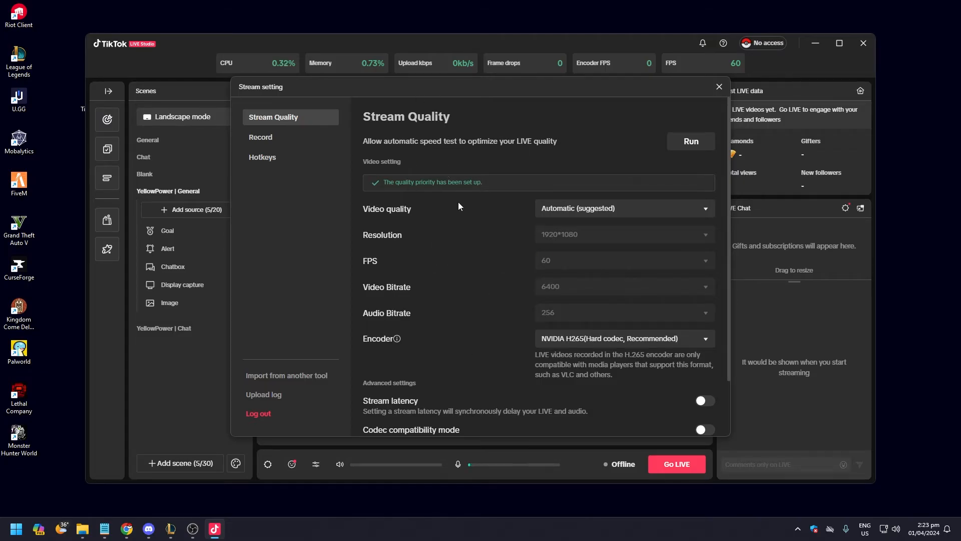
{"action": "mouse_move", "coordinate": [453, 235]}
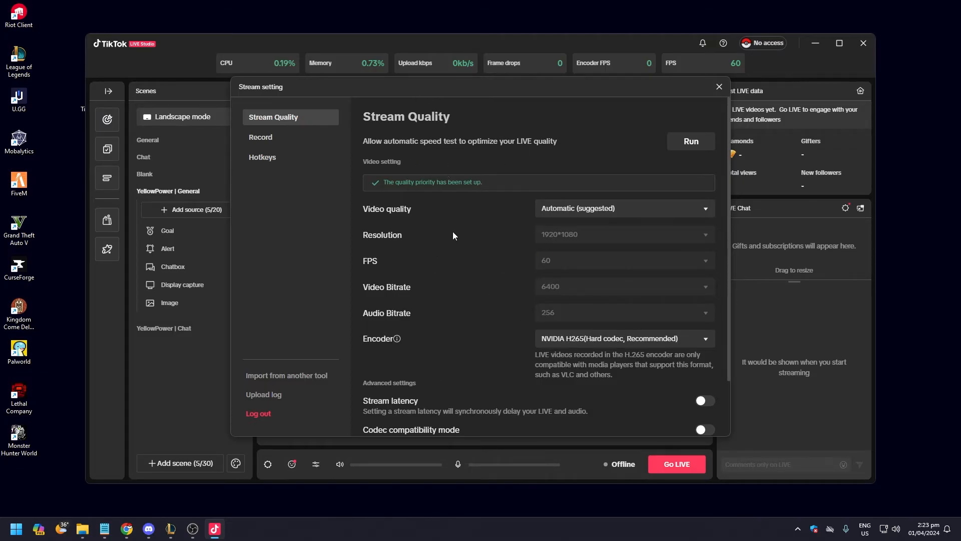
{"action": "mouse_move", "coordinate": [457, 246]}
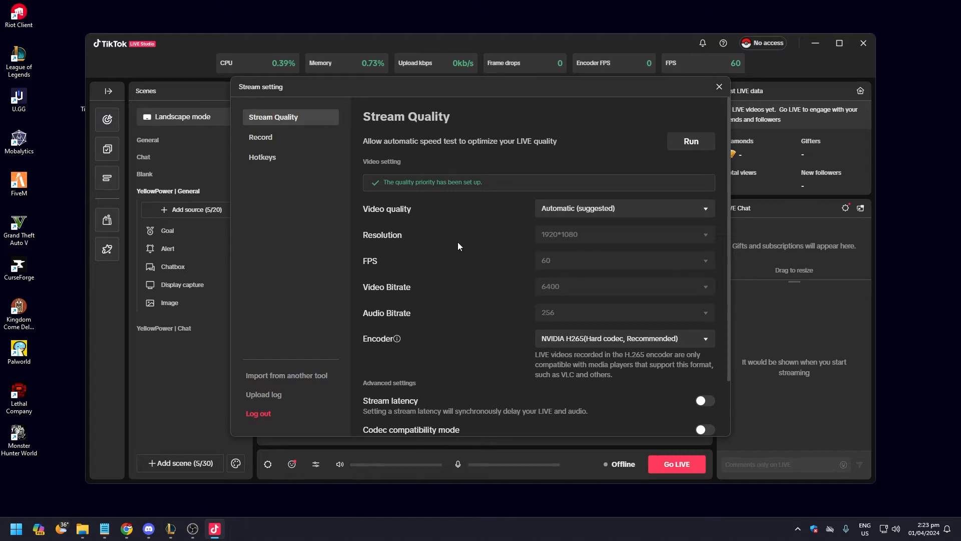
{"action": "left_click", "coordinate": [261, 137]}
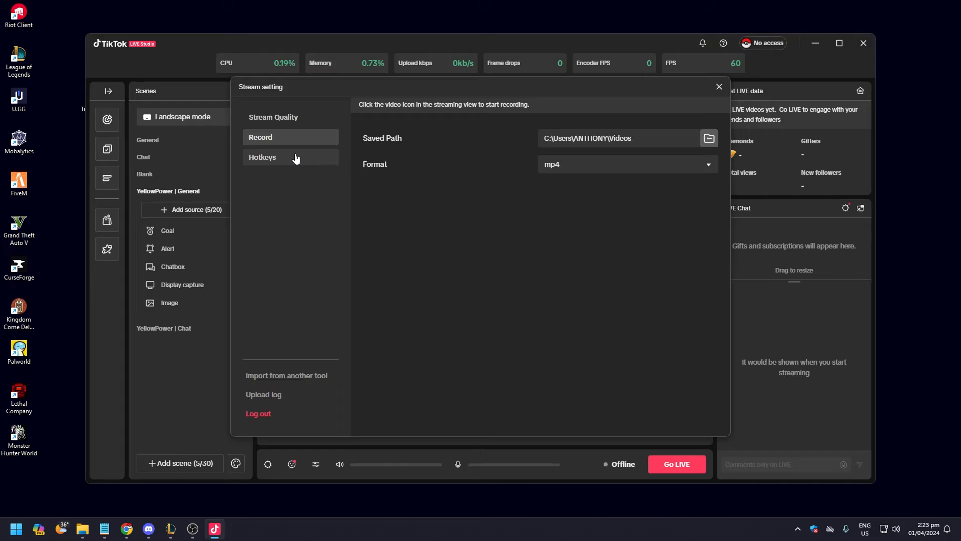
{"action": "left_click", "coordinate": [262, 158]}
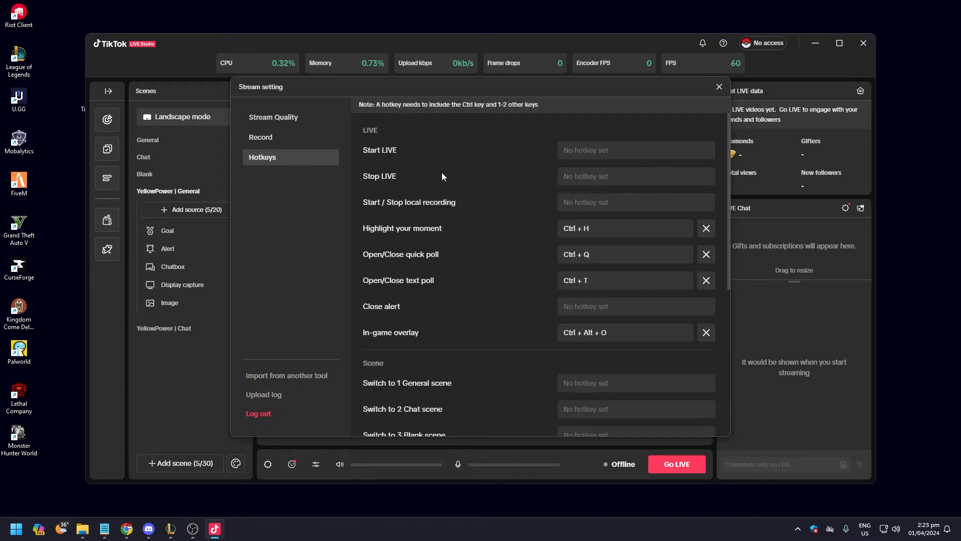
{"action": "mouse_move", "coordinate": [272, 118]}
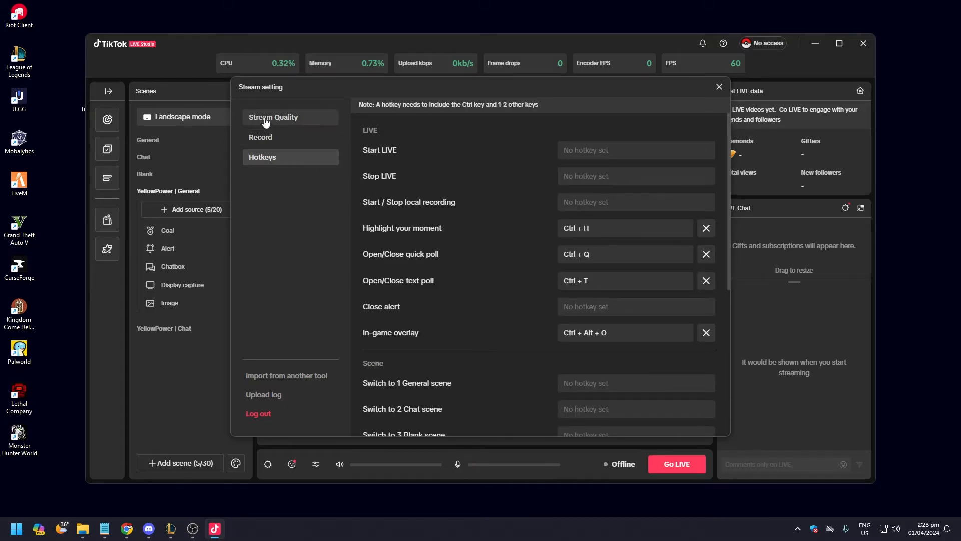
Dismiss the Stream setting dialog, returning to the offline LIVE preview
{"action": "left_click", "coordinate": [719, 86]}
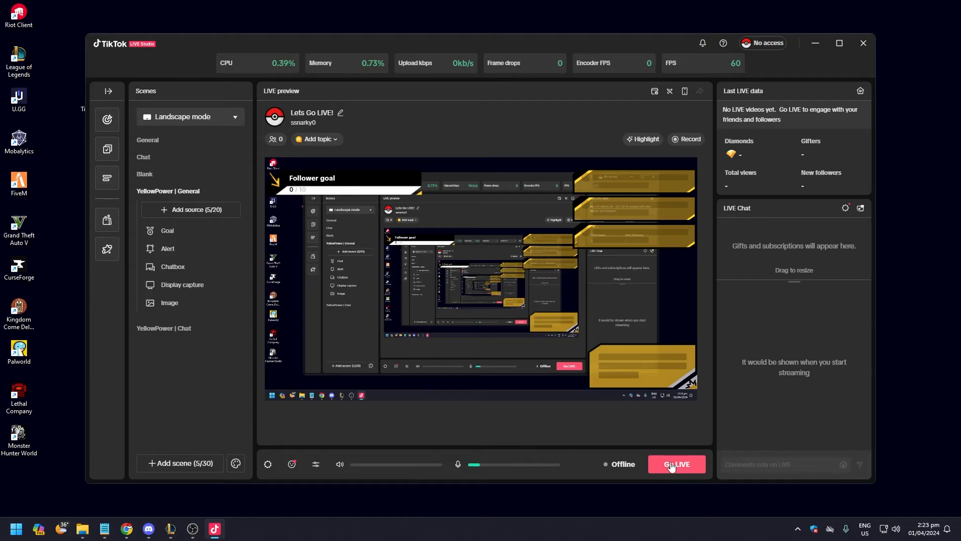
Attempt Go LIVE, which raises the 'Access not available' notice
{"action": "left_click", "coordinate": [677, 464]}
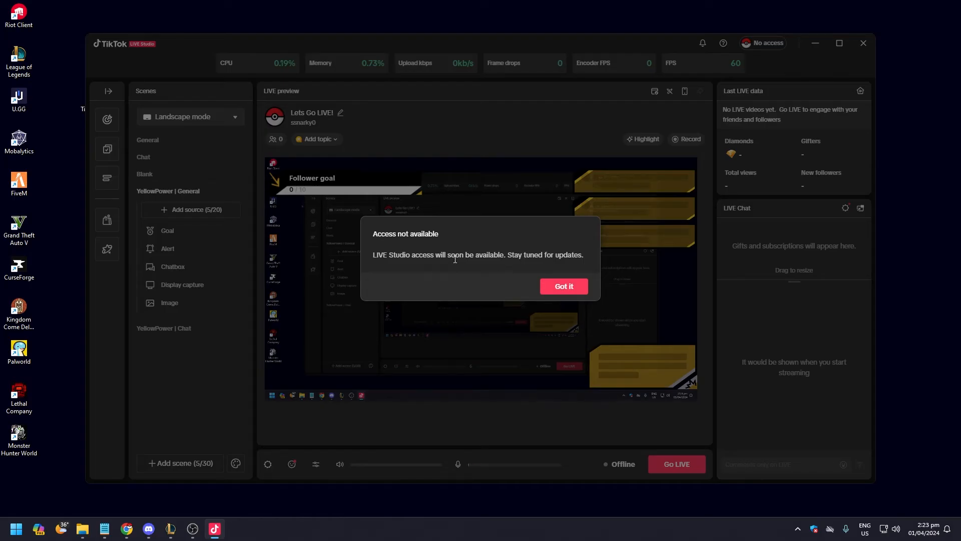
{"action": "mouse_move", "coordinate": [398, 276]}
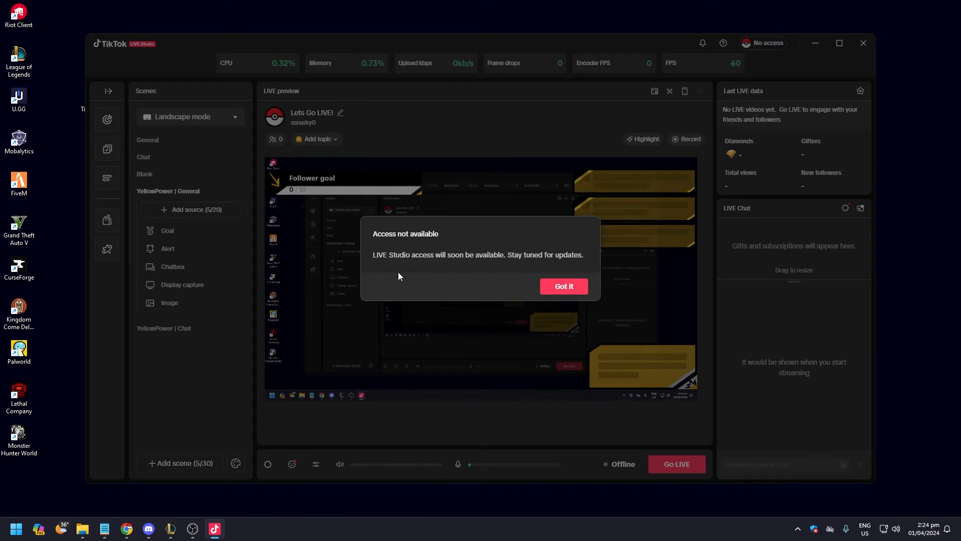
{"action": "mouse_move", "coordinate": [498, 270]}
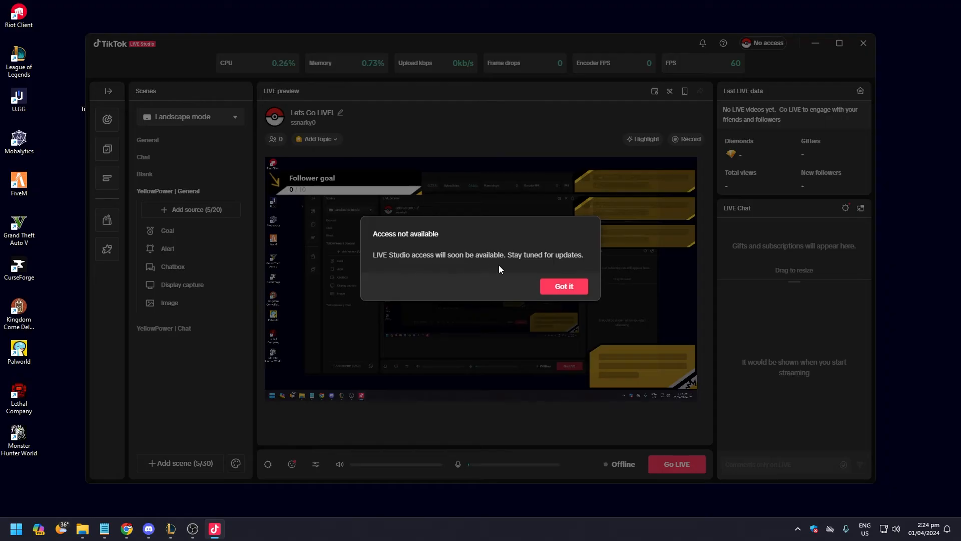
{"action": "mouse_move", "coordinate": [384, 274]}
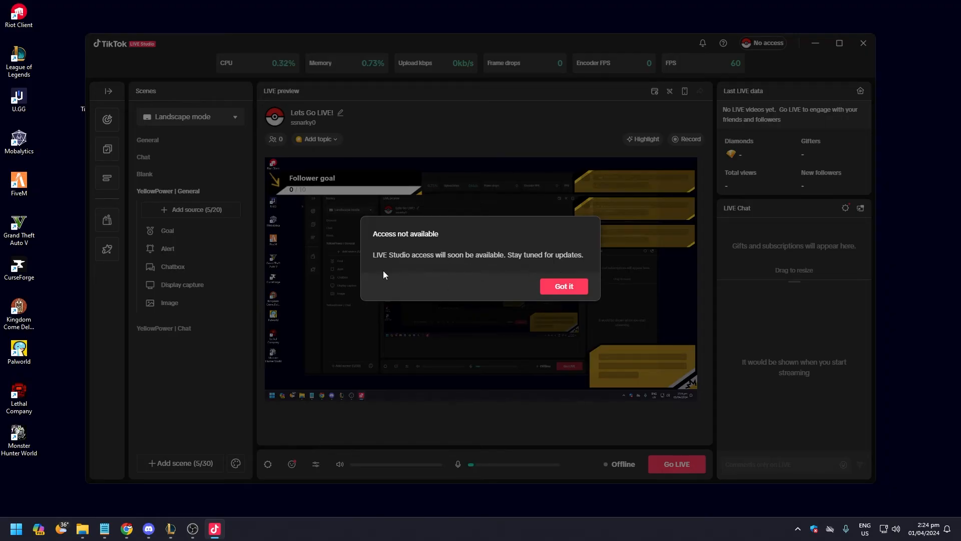
{"action": "mouse_move", "coordinate": [436, 251]}
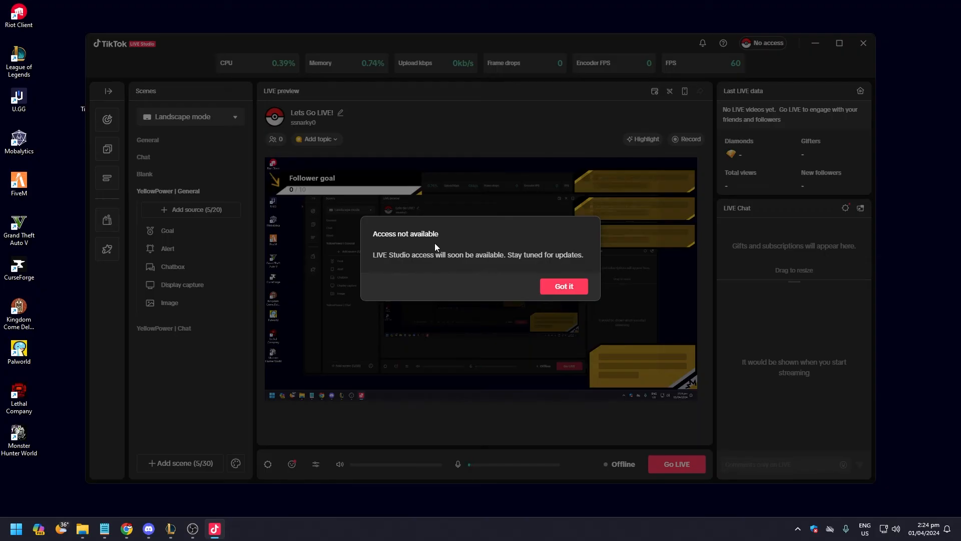
{"action": "mouse_move", "coordinate": [482, 273]}
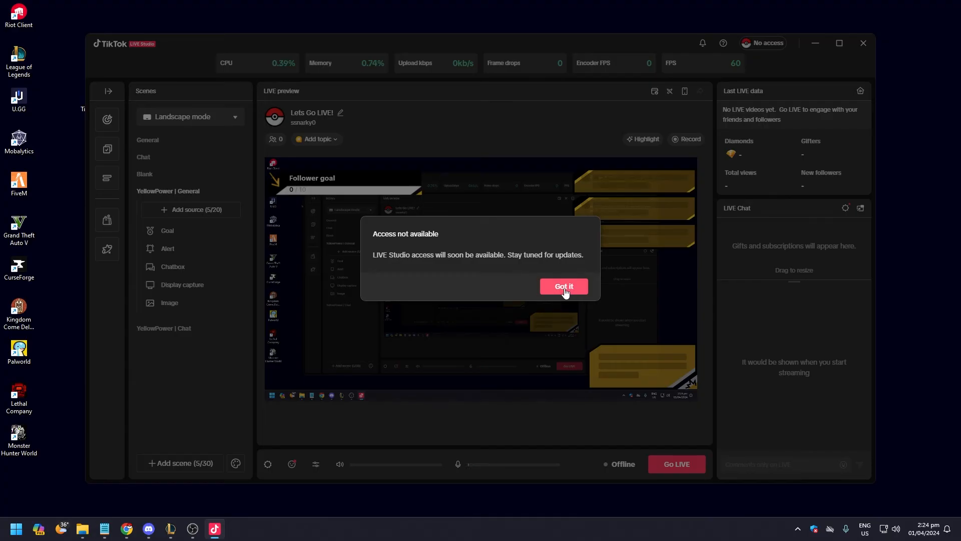
Acknowledge the notice with 'Got it', returning to the offline LIVE preview
{"action": "left_click", "coordinate": [563, 286]}
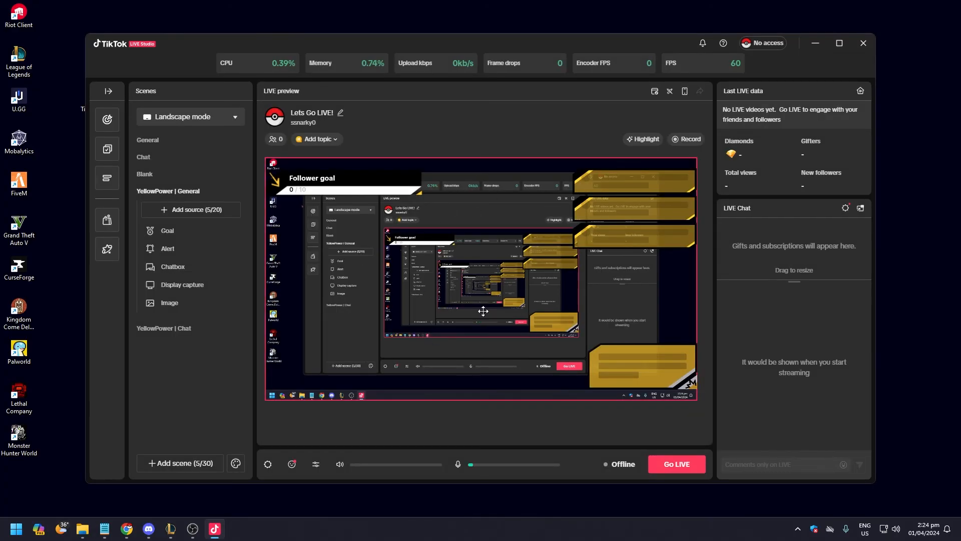
{"action": "mouse_move", "coordinate": [450, 288]}
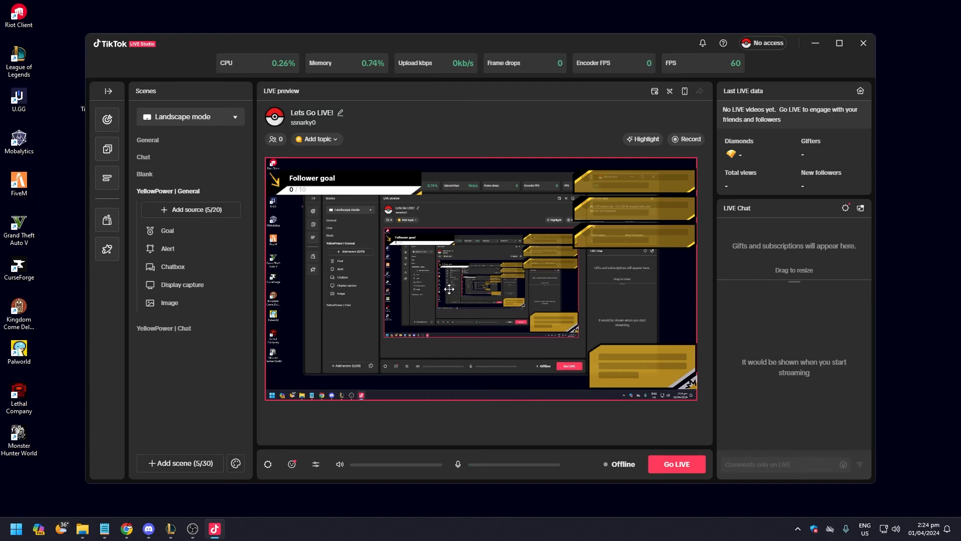